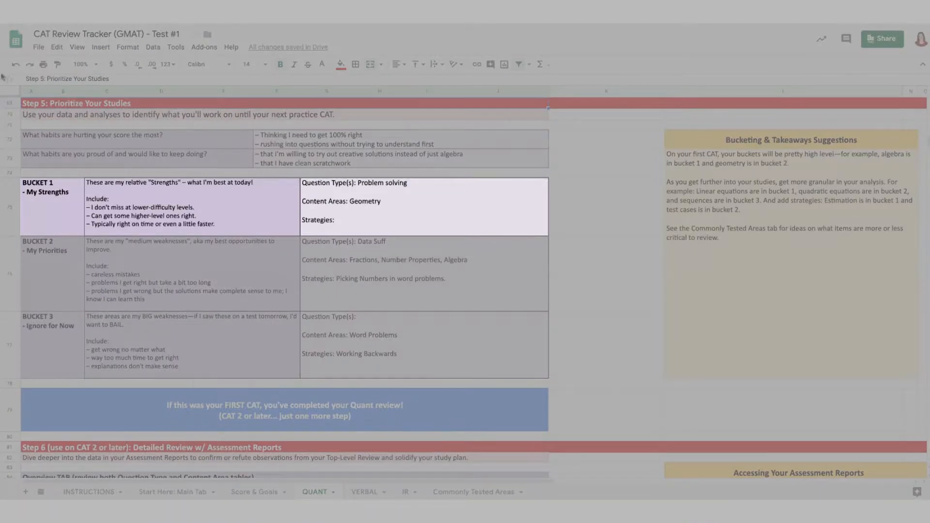
mouse_move(70, 204)
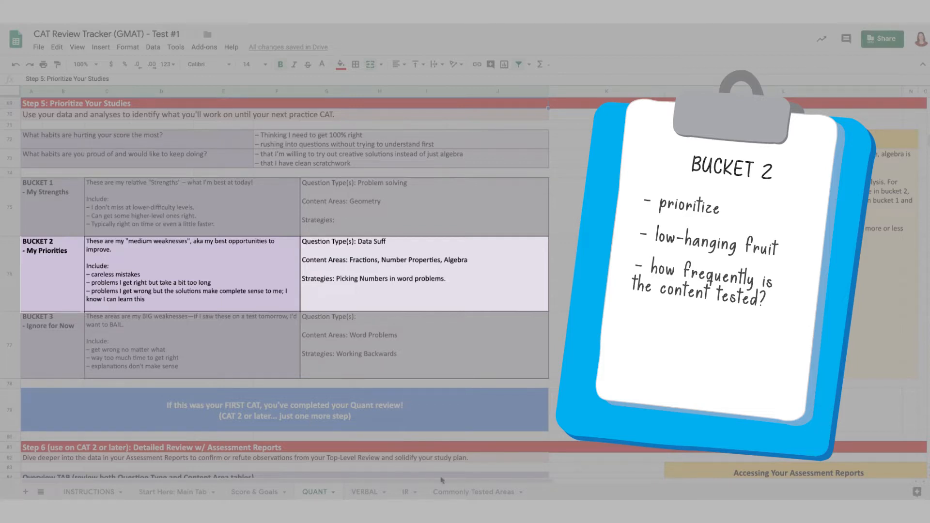
mouse_move(442, 480)
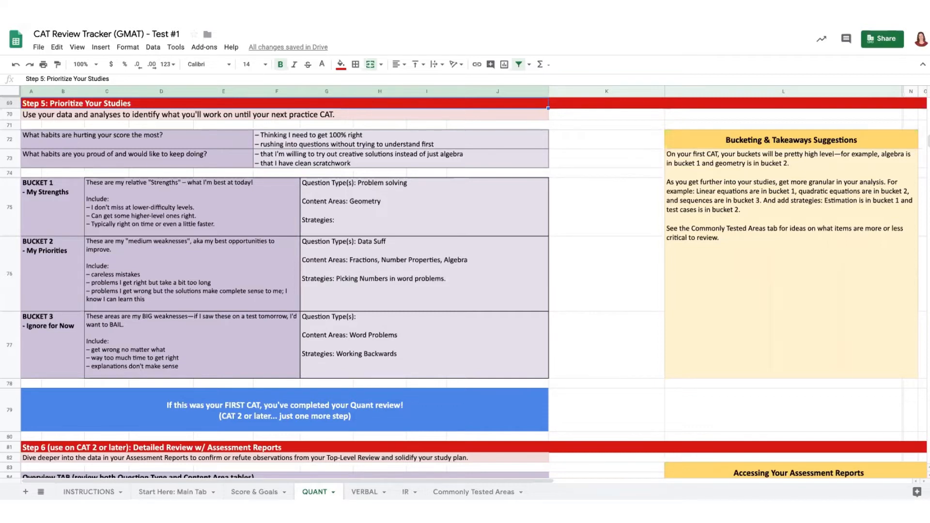
Show the Takeaways Snapshot on the 'Start Here: Main Tab' sheet across Quant, Verbal and Integrated Reasoning.
left_click(173, 491)
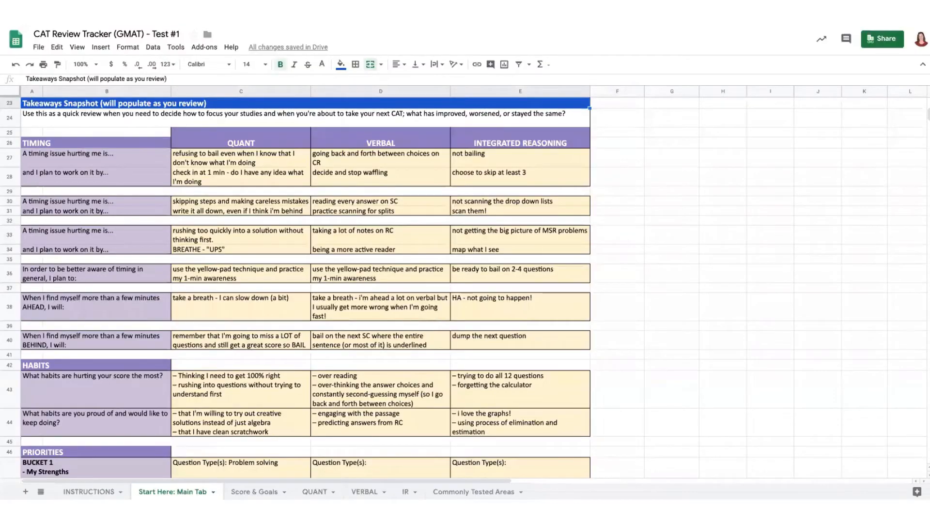
left_click(172, 491)
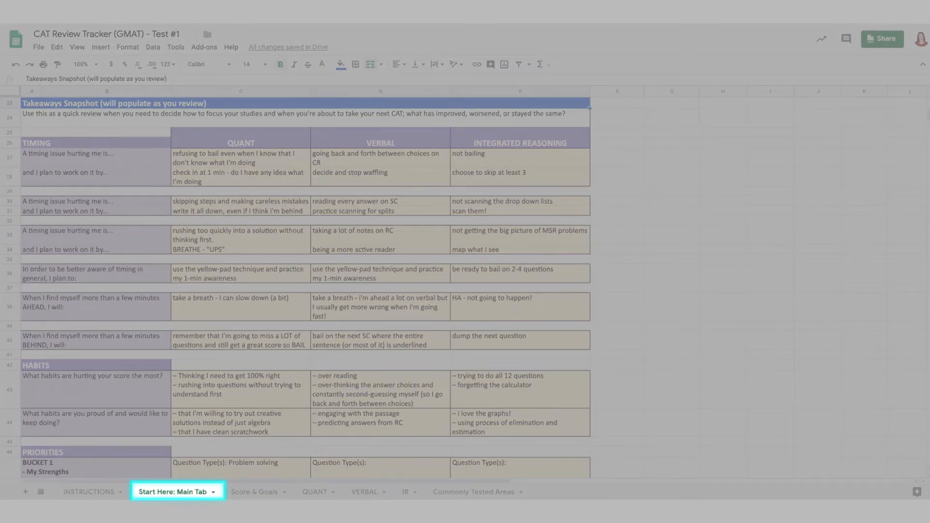